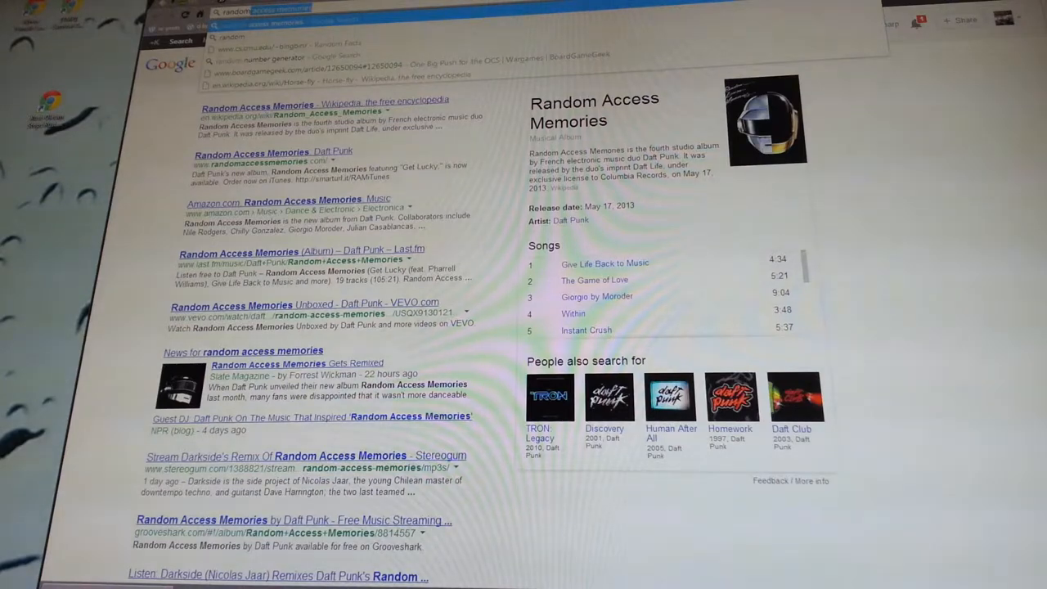
Search Google for 'random number generator' and reach the RANDOM.ORG homepage
{"action": "type", "text": "random number generator"}
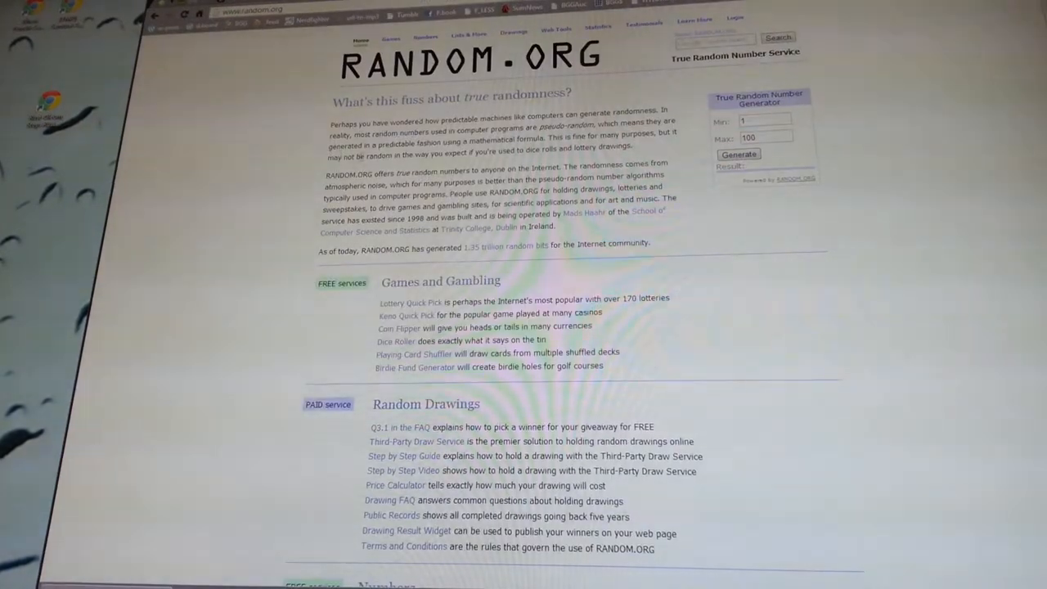
Choose the Math Goodies 'Custom Random Number Generator' result instead of RANDOM.ORG
{"action": "scroll", "scroll_direction": "down", "scroll_amount": 3}
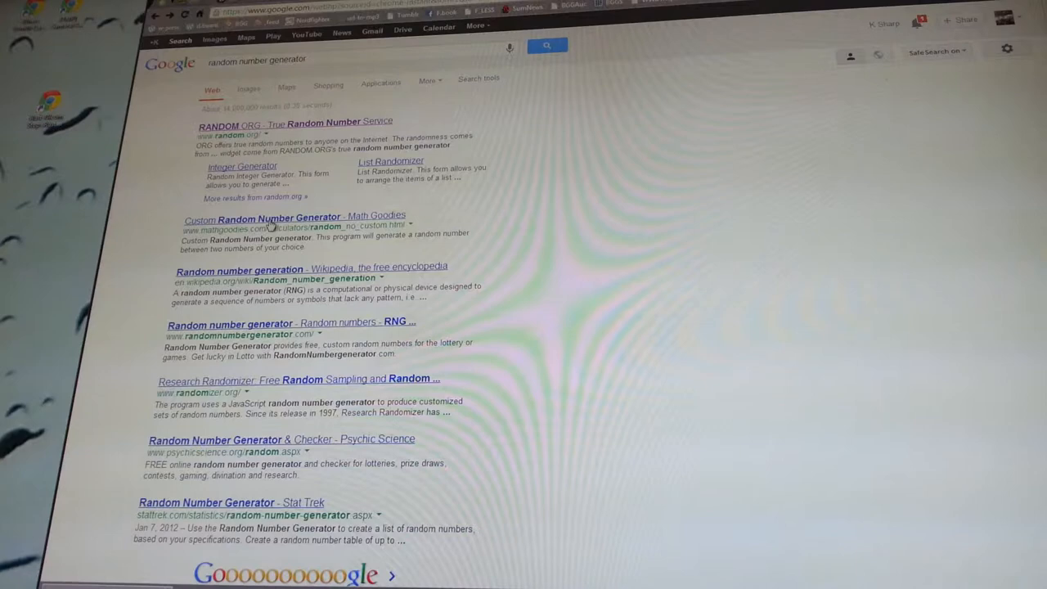
{"action": "left_click", "coordinate": [263, 216]}
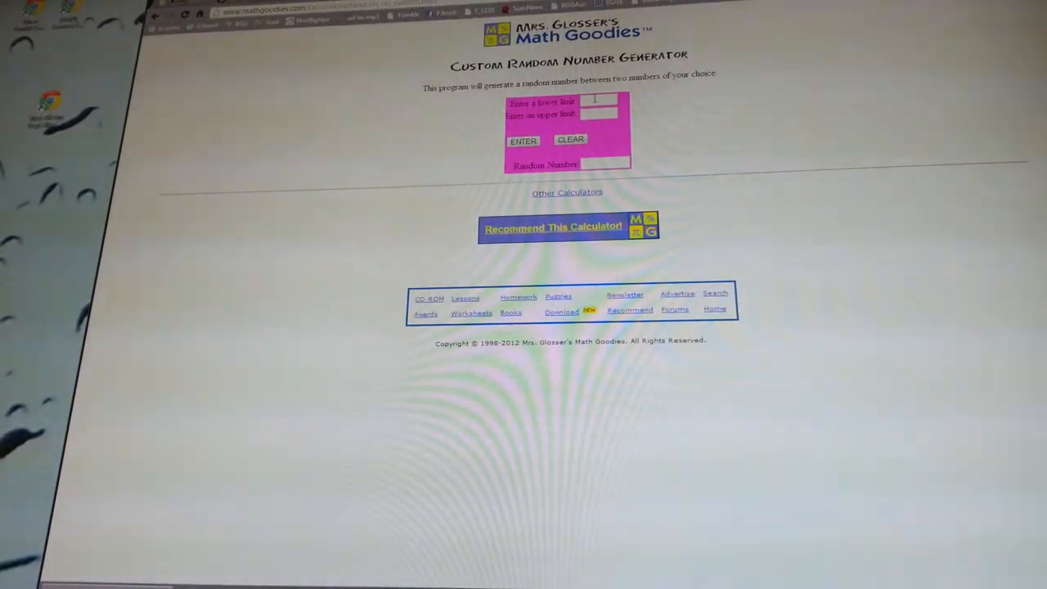
Set the upper limit to 14 and generate random numbers between 1 and 14 several times
{"action": "type", "text": "14"}
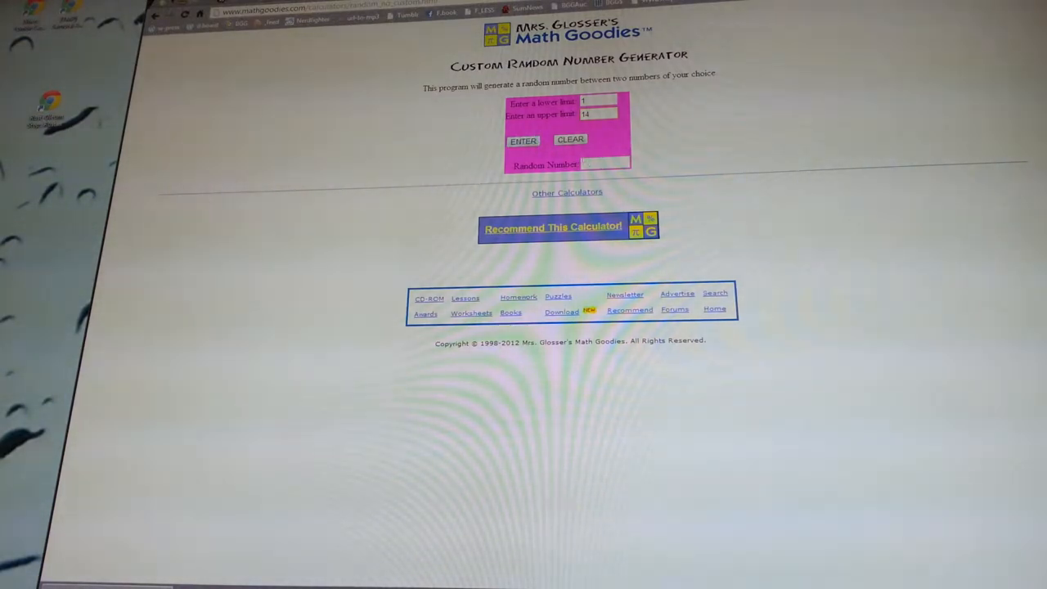
{"action": "left_click", "coordinate": [524, 140]}
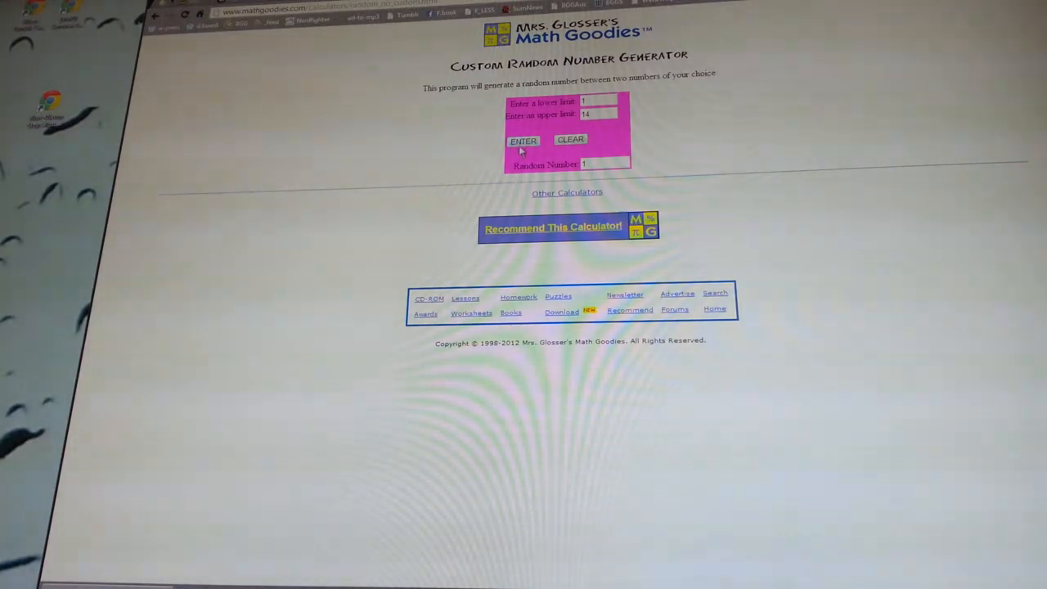
{"action": "left_click", "coordinate": [569, 139]}
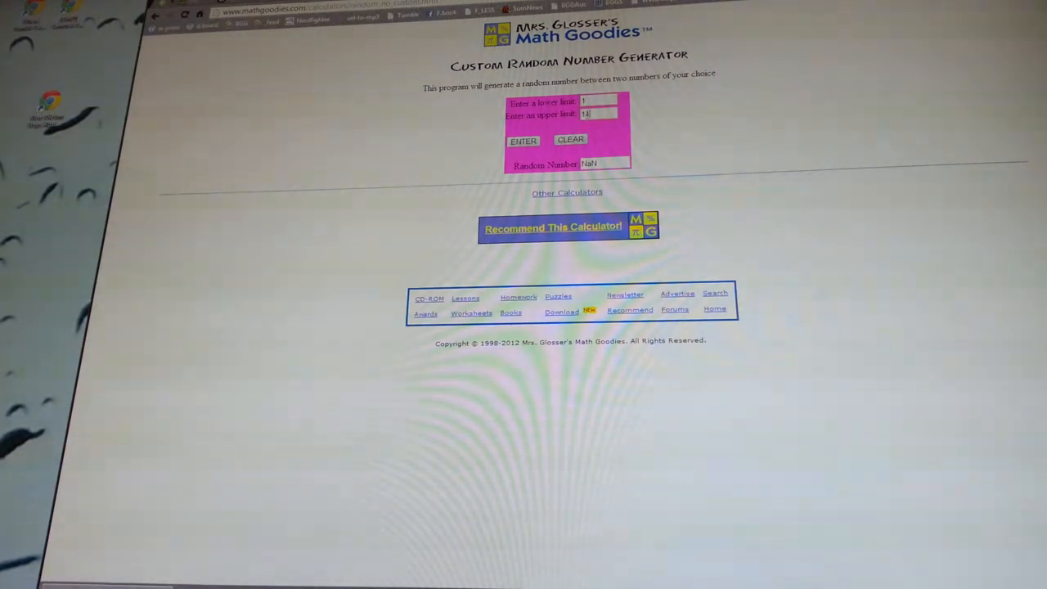
{"action": "left_click", "coordinate": [523, 141]}
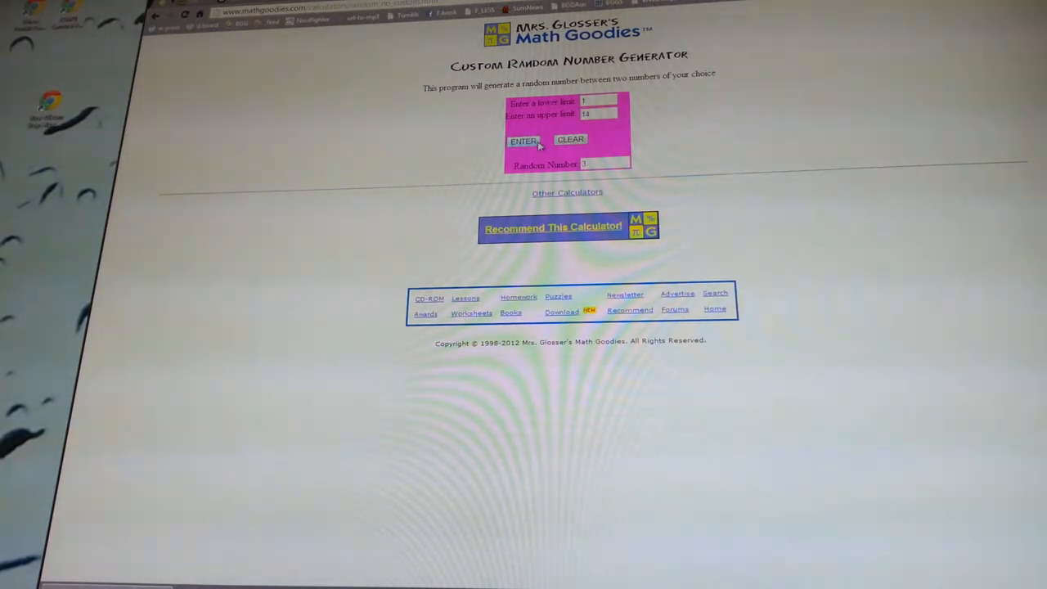
{"action": "left_click", "coordinate": [523, 140]}
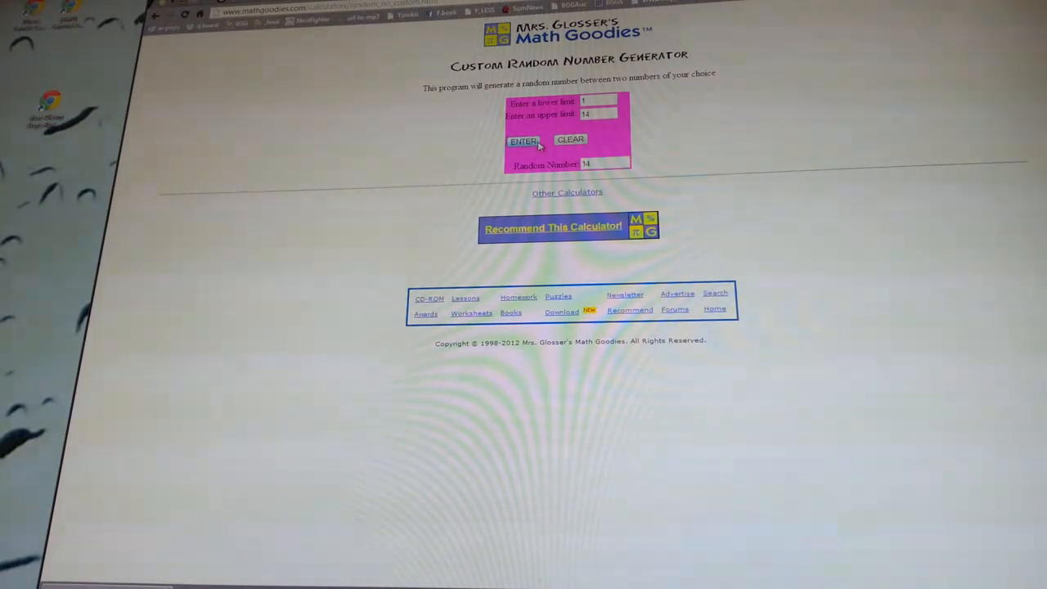
{"action": "left_click", "coordinate": [523, 140]}
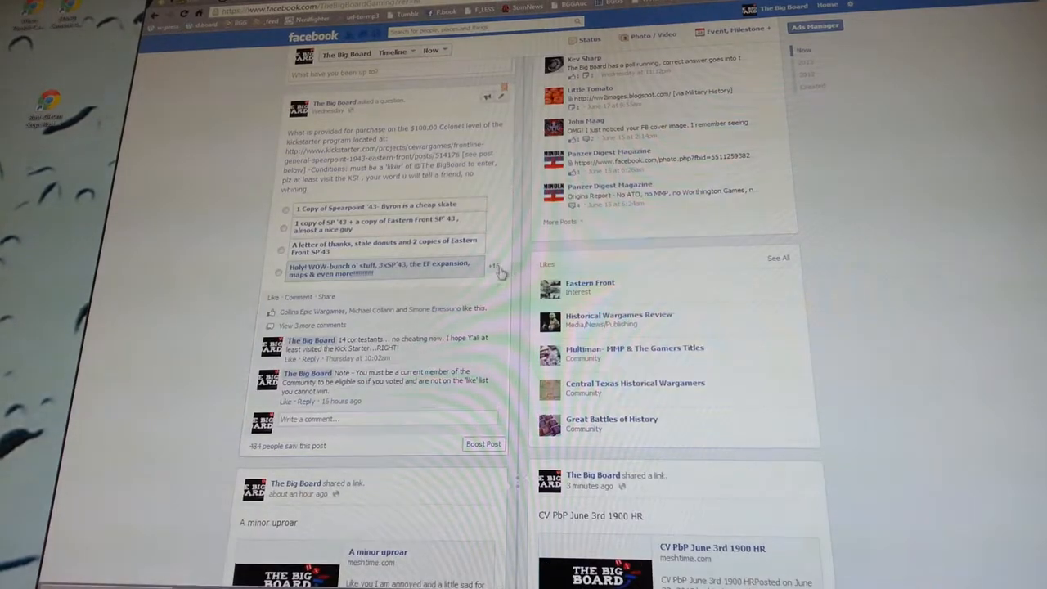
{"action": "left_click", "coordinate": [494, 268]}
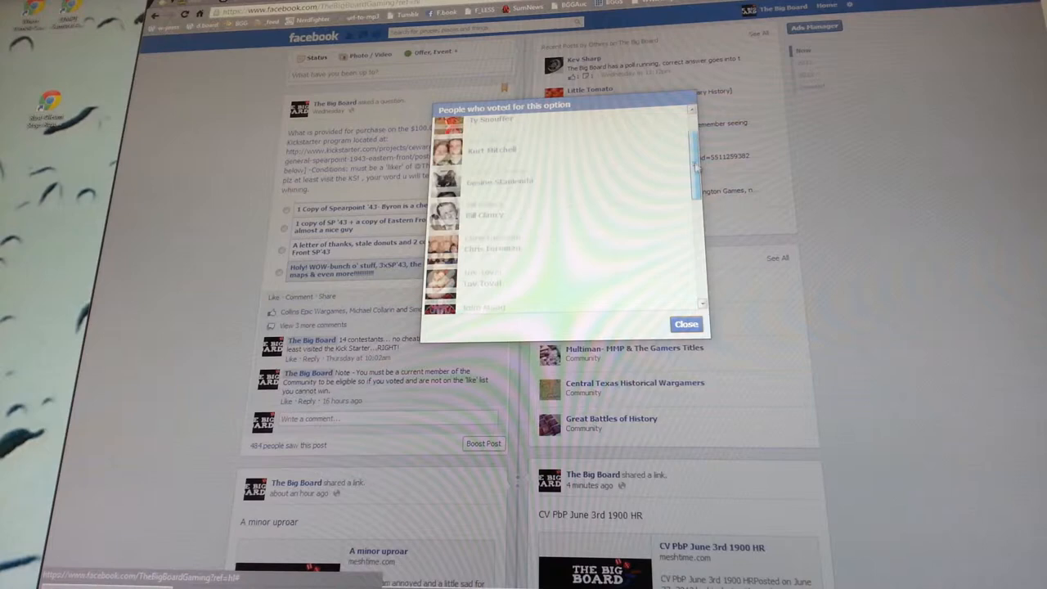
{"action": "scroll", "scroll_direction": "down", "scroll_amount": 3}
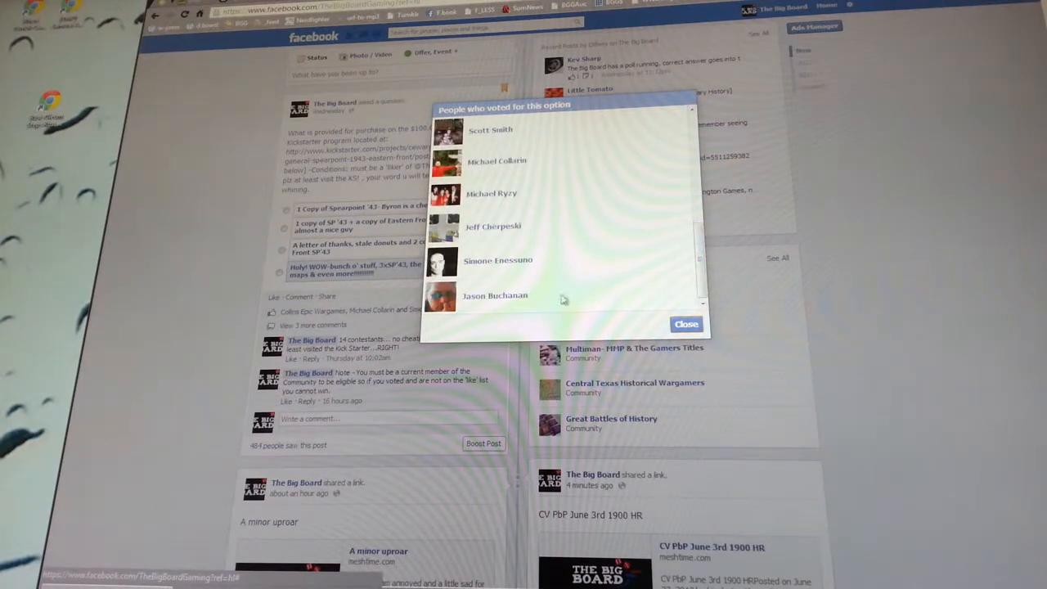
{"action": "mouse_move", "coordinate": [494, 294]}
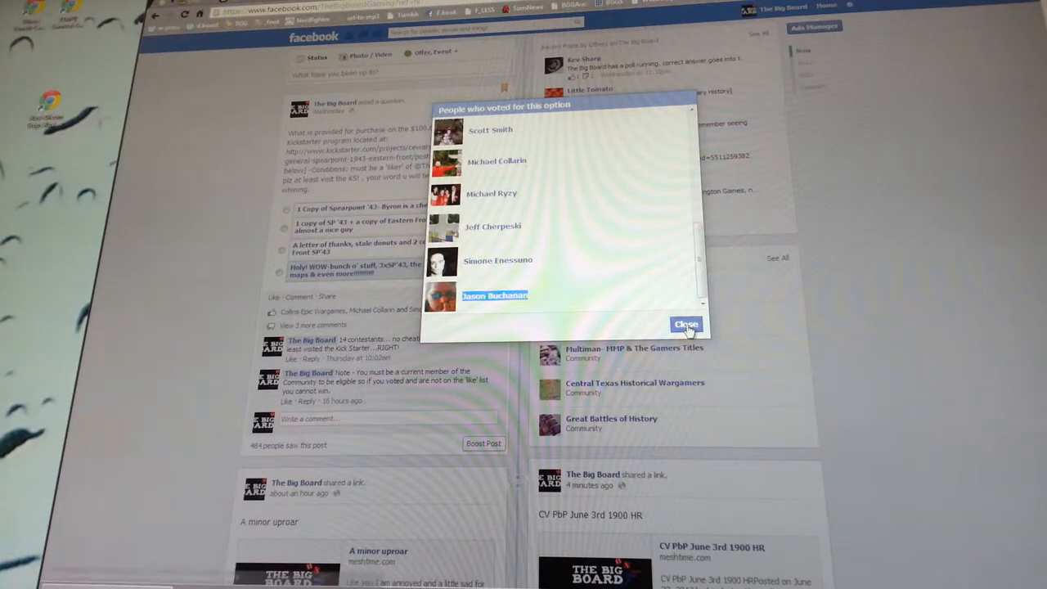
{"action": "left_click", "coordinate": [685, 324]}
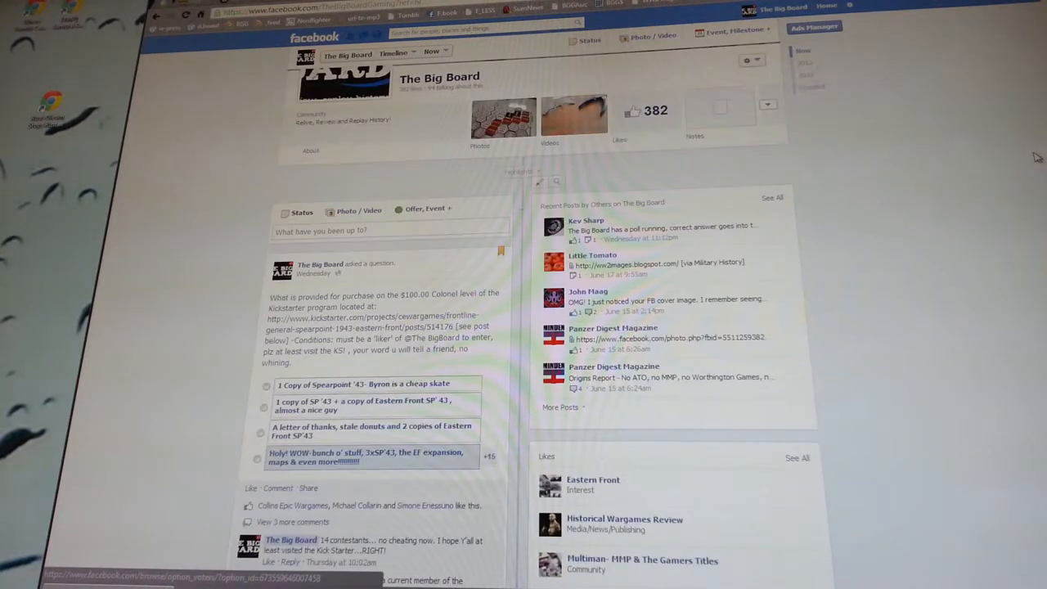
{"action": "scroll", "scroll_direction": "down", "scroll_amount": 3}
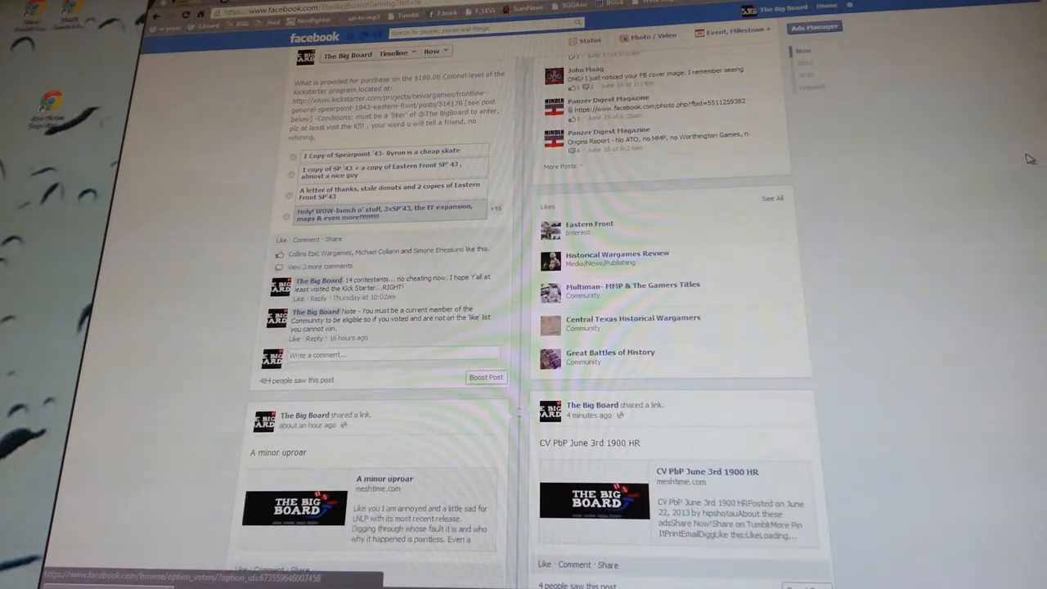